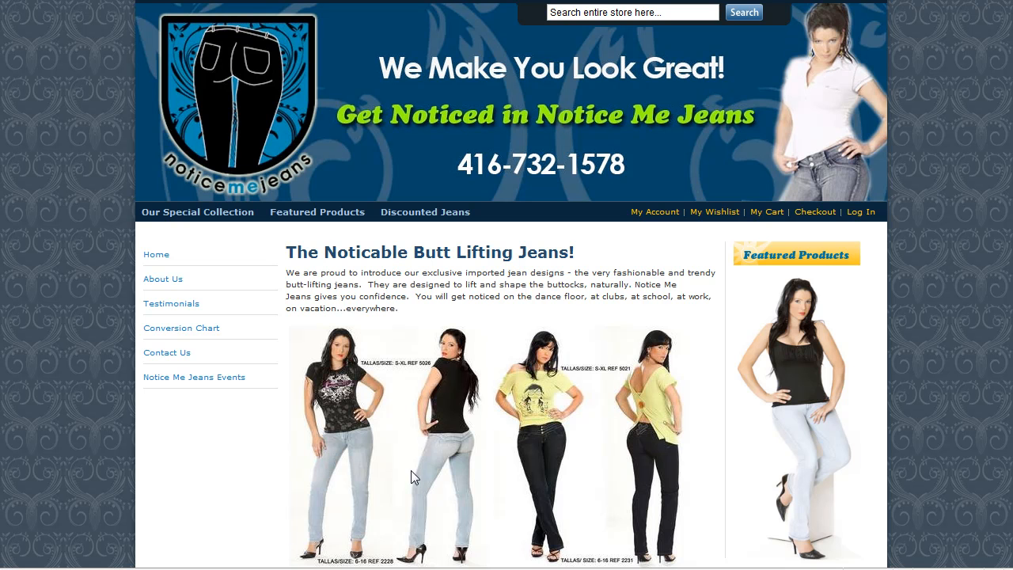
mouse_move(173, 215)
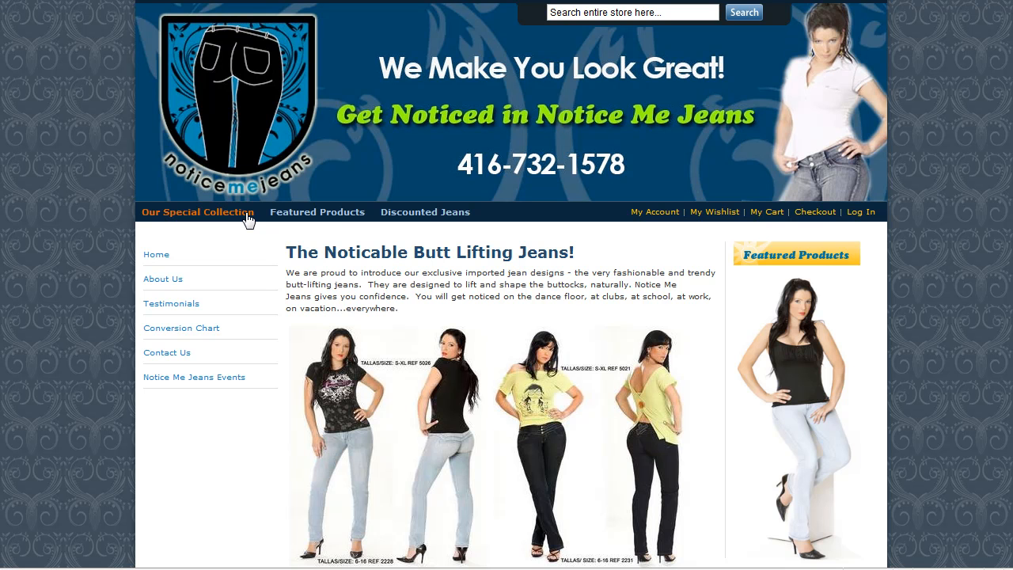
mouse_move(148, 274)
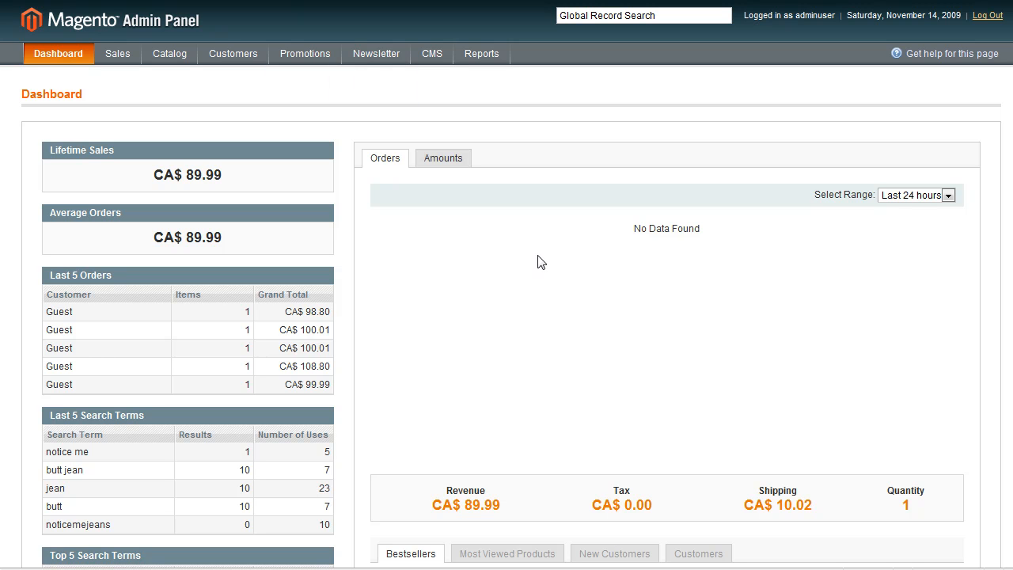
mouse_move(426, 257)
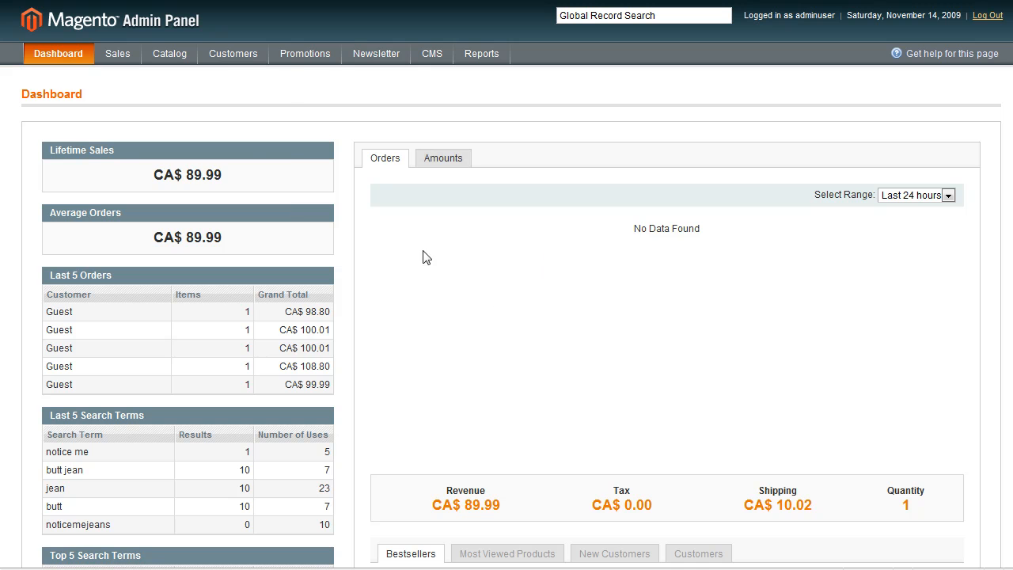
Navigate from the Catalog menu to Manage Categories
click(169, 53)
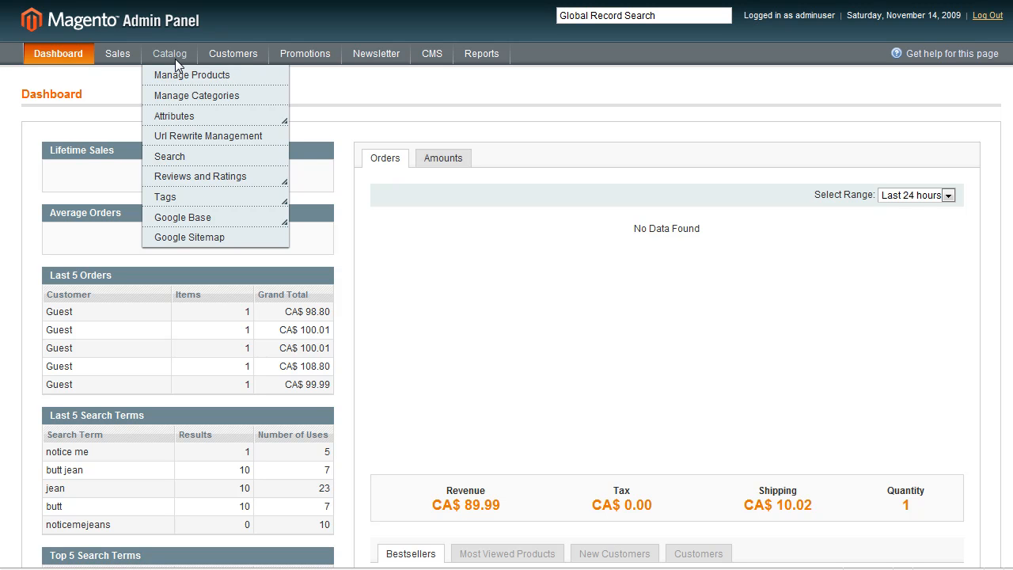
mouse_move(195, 101)
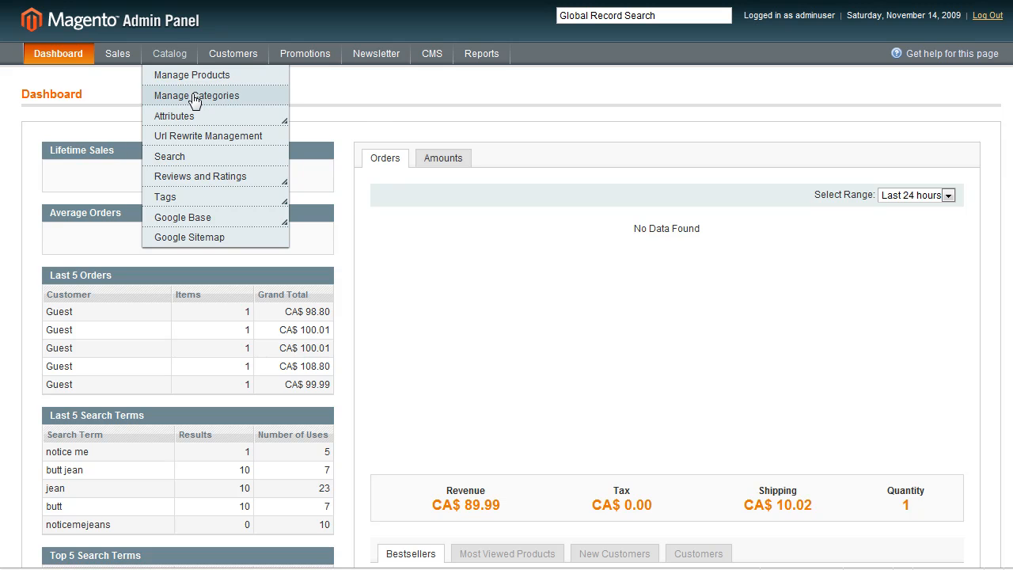
click(196, 95)
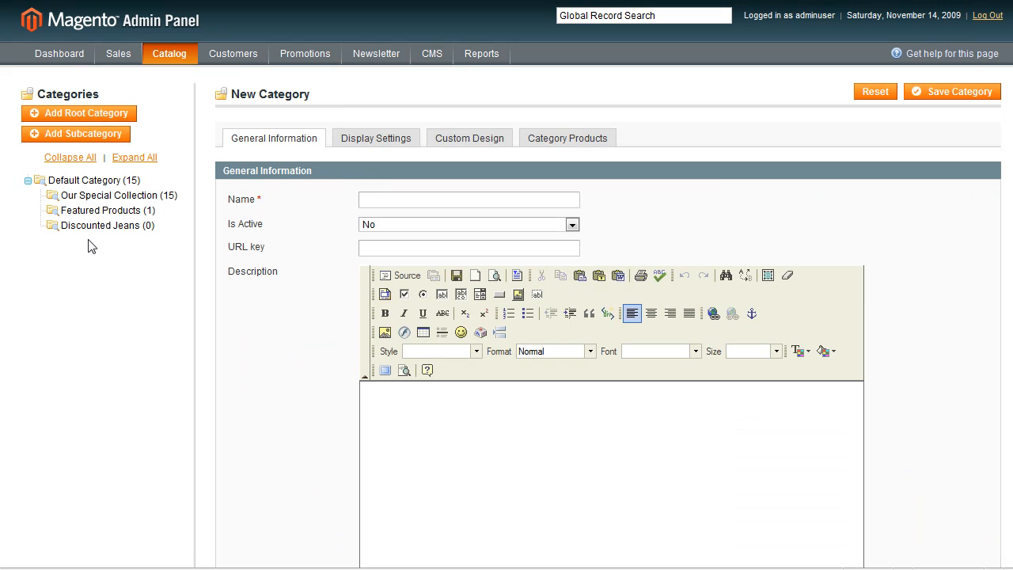
mouse_move(85, 193)
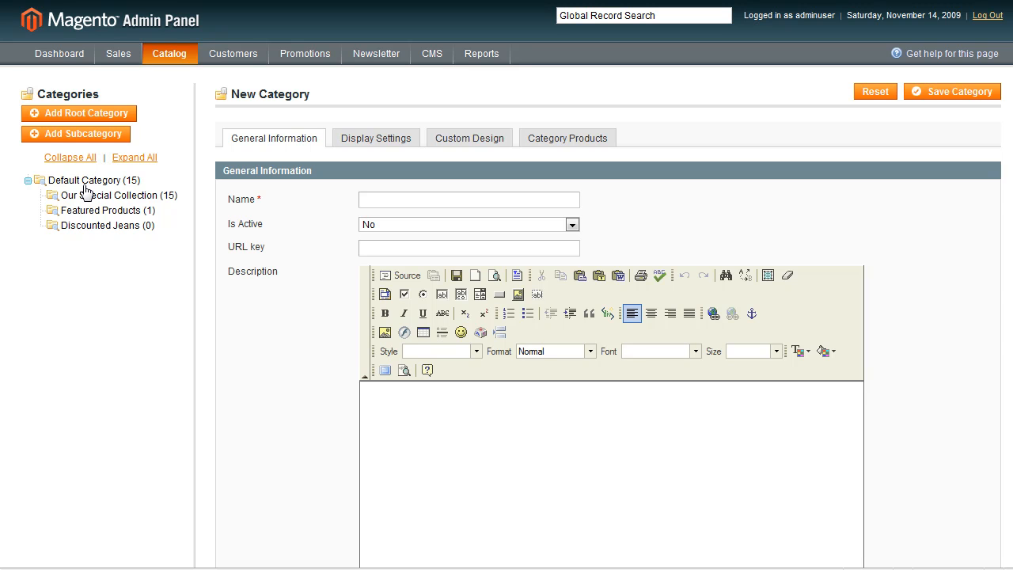
mouse_move(124, 229)
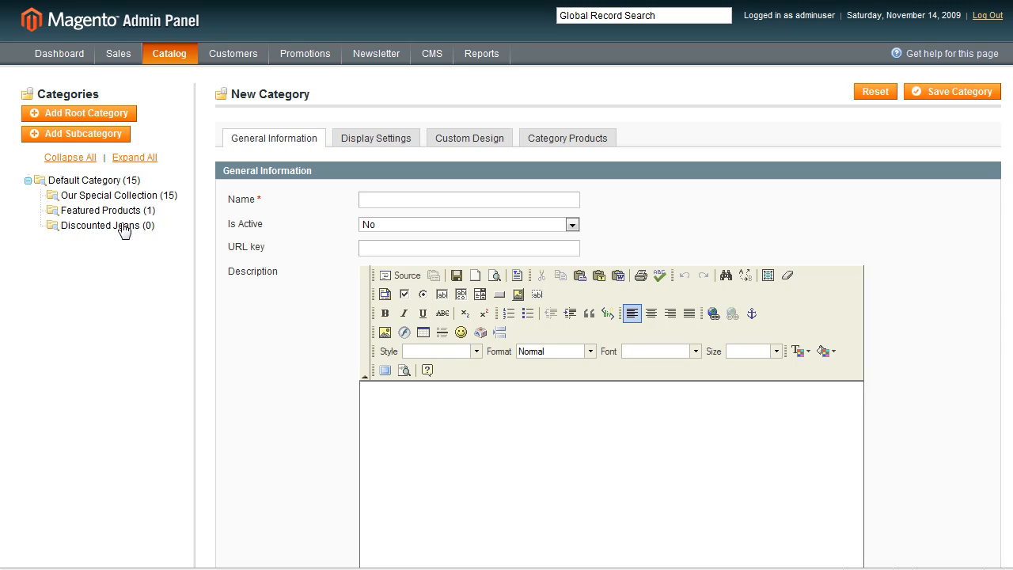
mouse_move(144, 201)
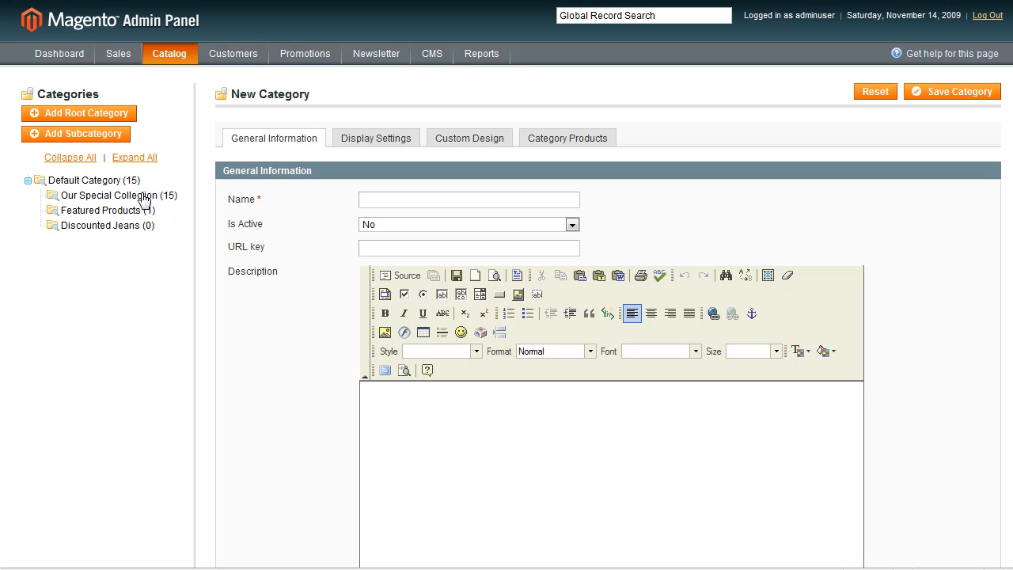
mouse_move(107, 201)
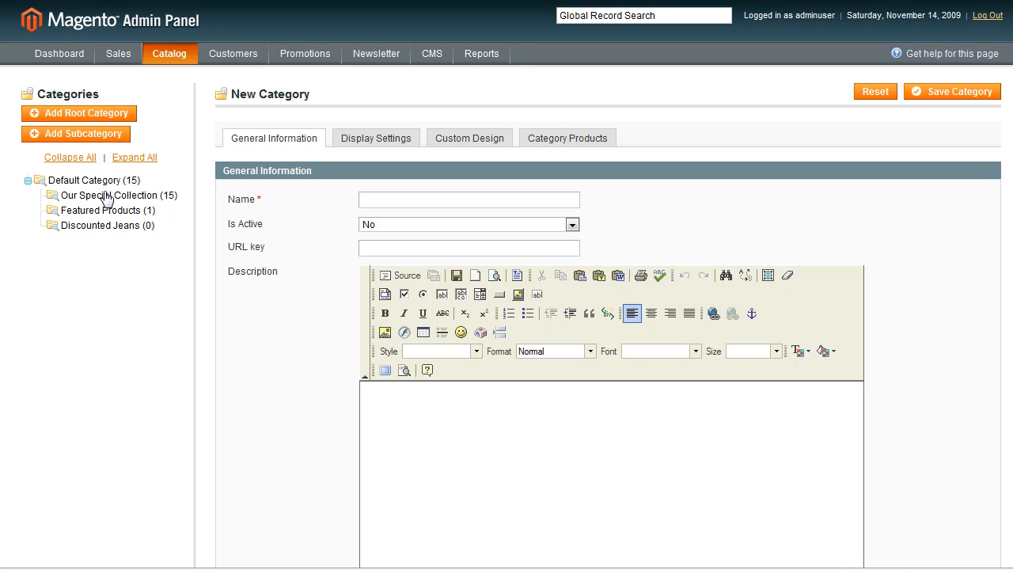
Open Our Special Collection (15) from the Categories tree
click(110, 194)
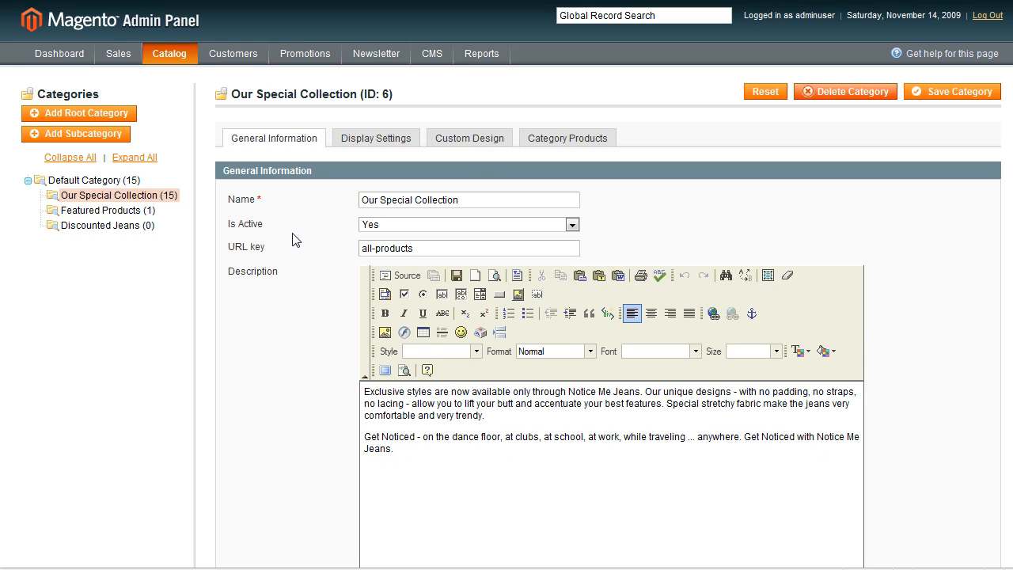
mouse_move(182, 216)
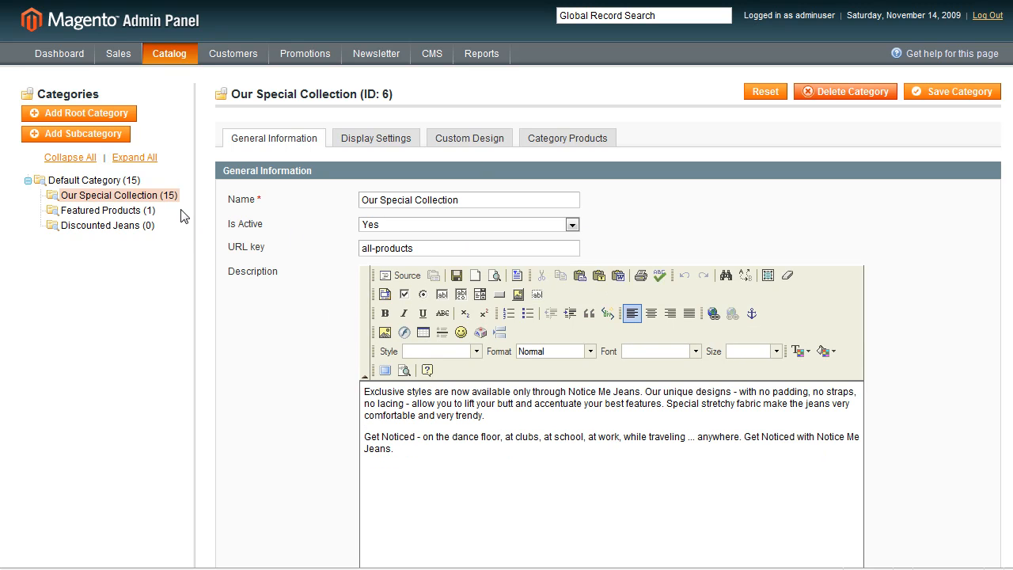
mouse_move(174, 206)
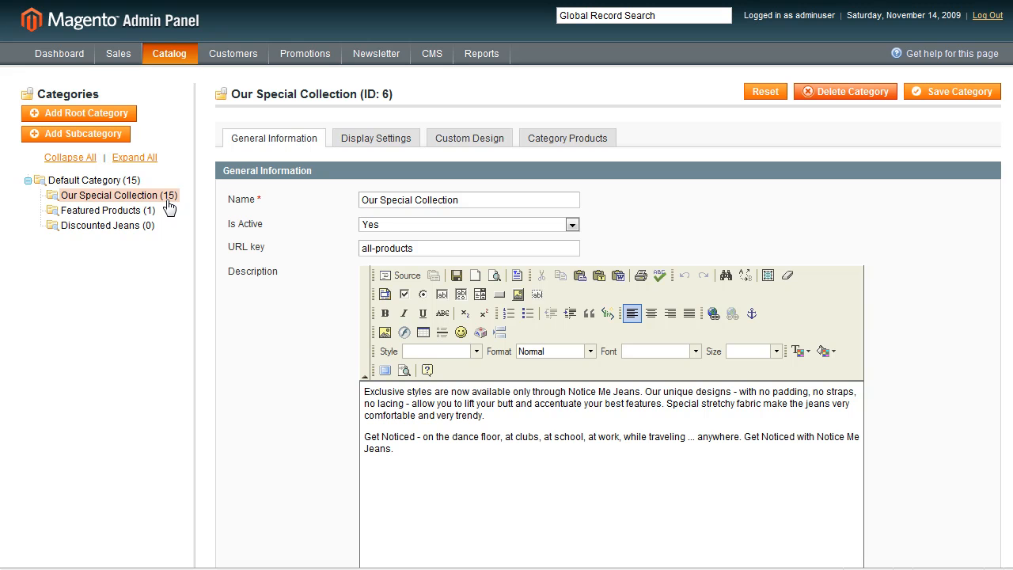
mouse_move(269, 210)
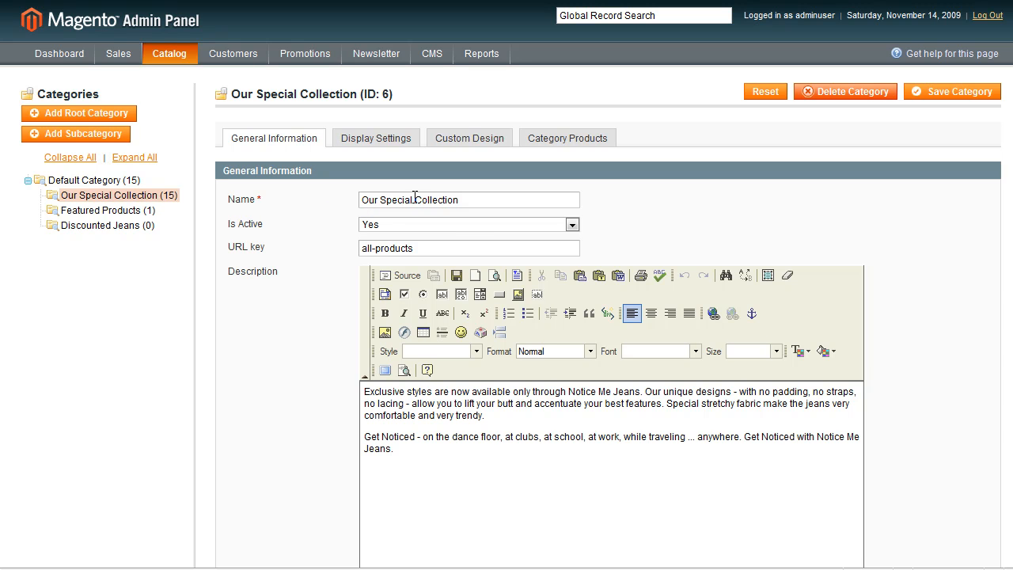
Insert 'Jean' into the name so it reads 'Our Special Jean Collection'
text(Je)
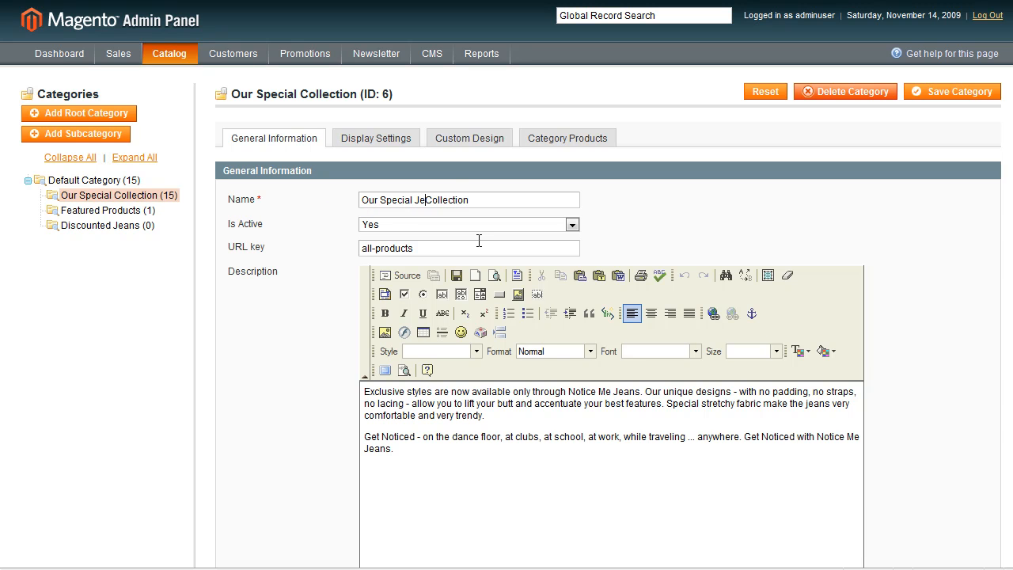
text(an)
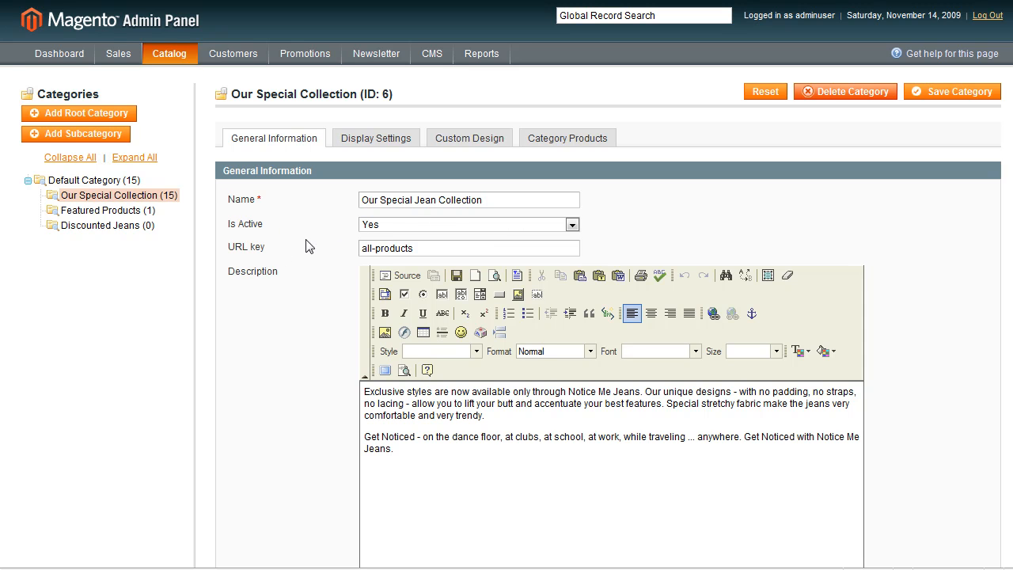
mouse_move(348, 284)
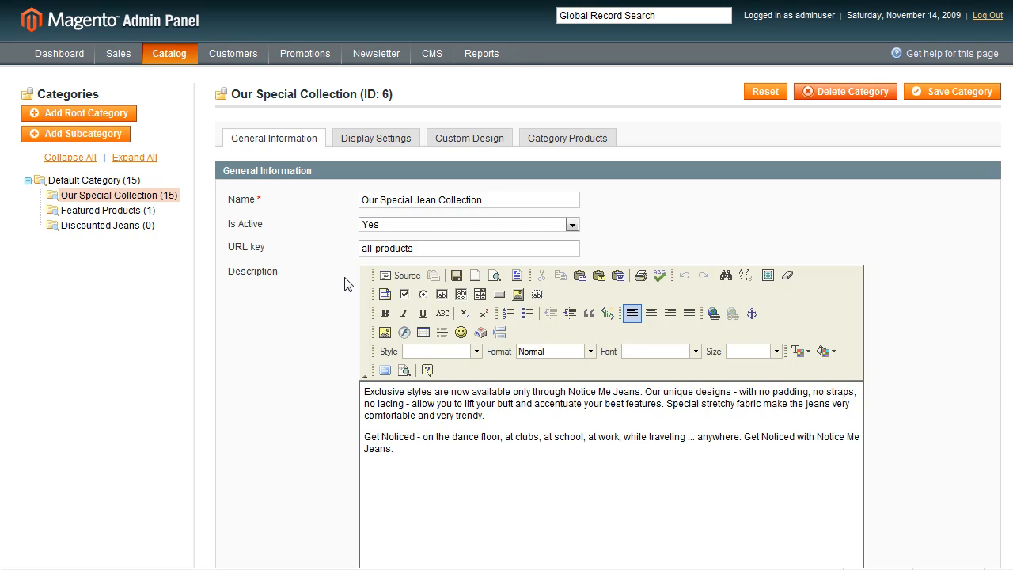
mouse_move(466, 463)
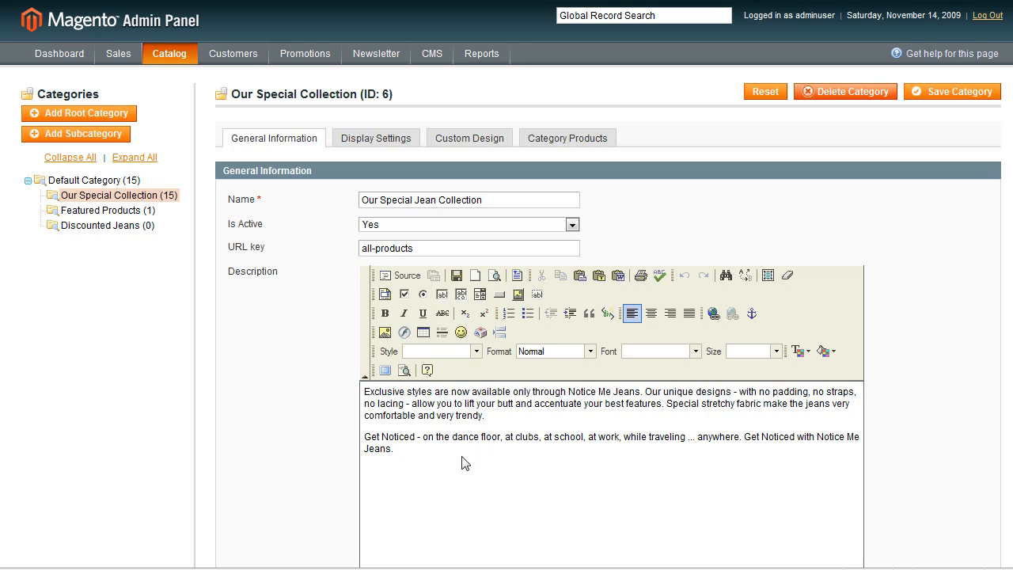
scroll(down, 3)
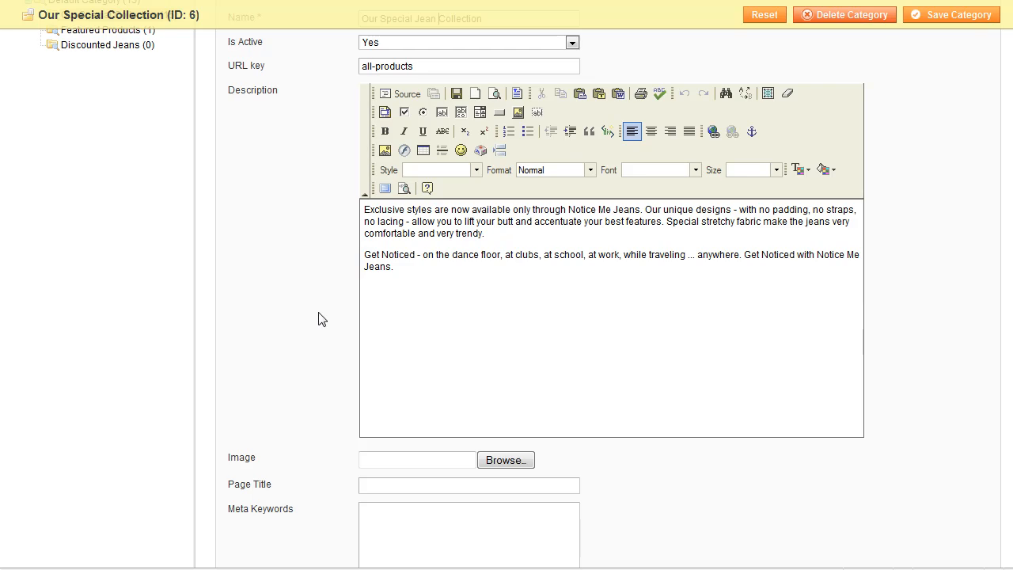
scroll(down, 3)
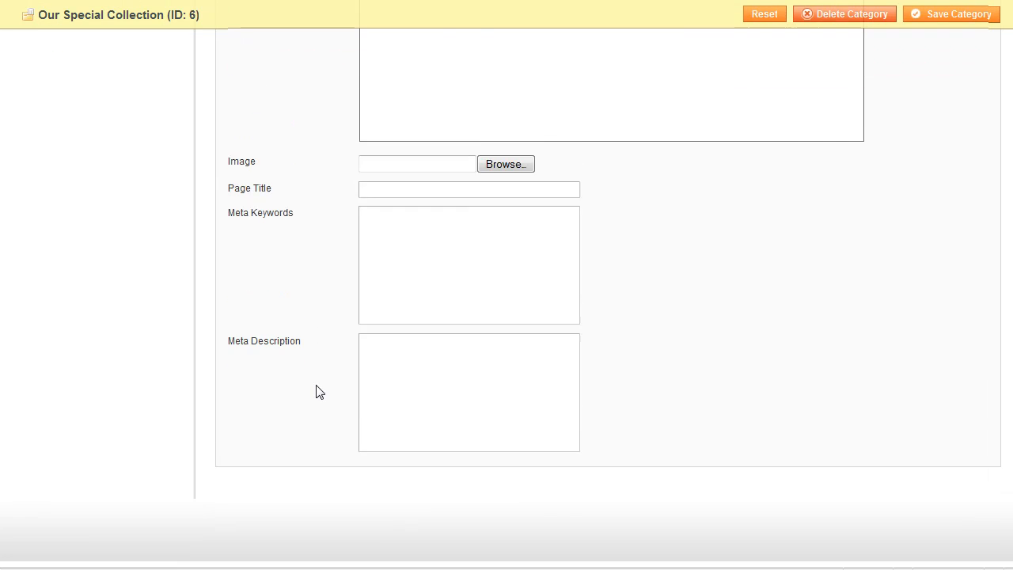
scroll(up, 3)
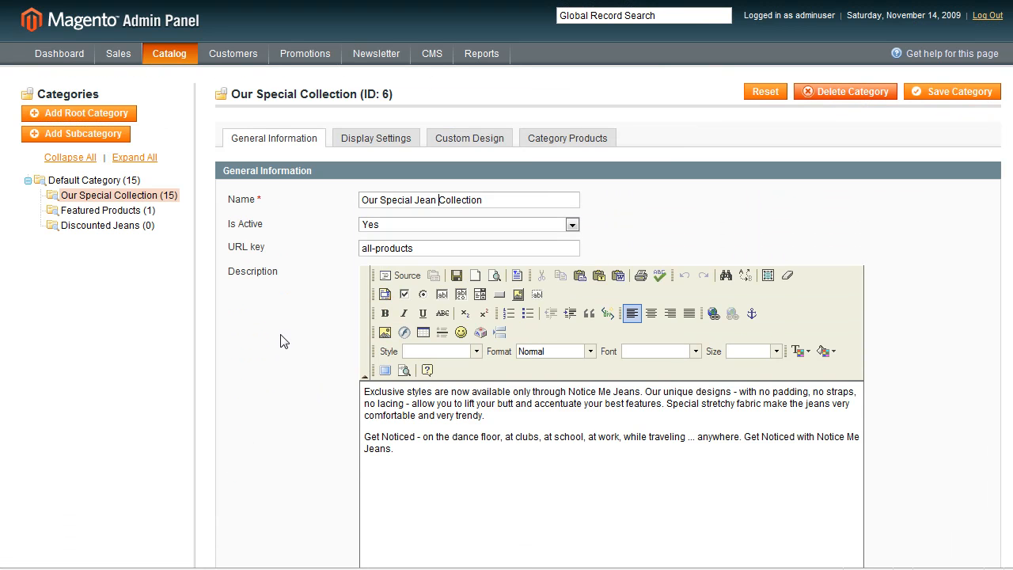
mouse_move(455, 208)
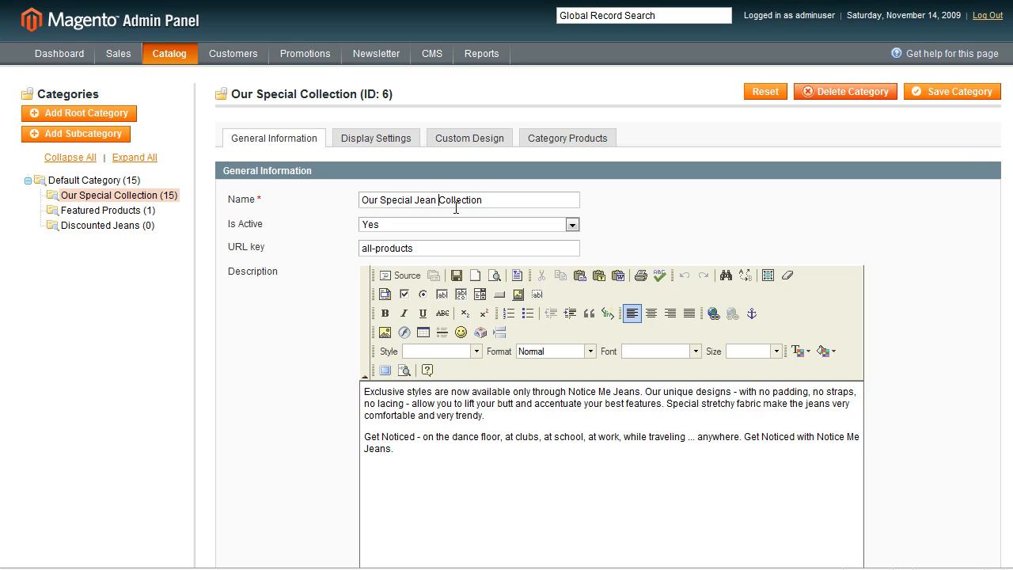
mouse_move(964, 95)
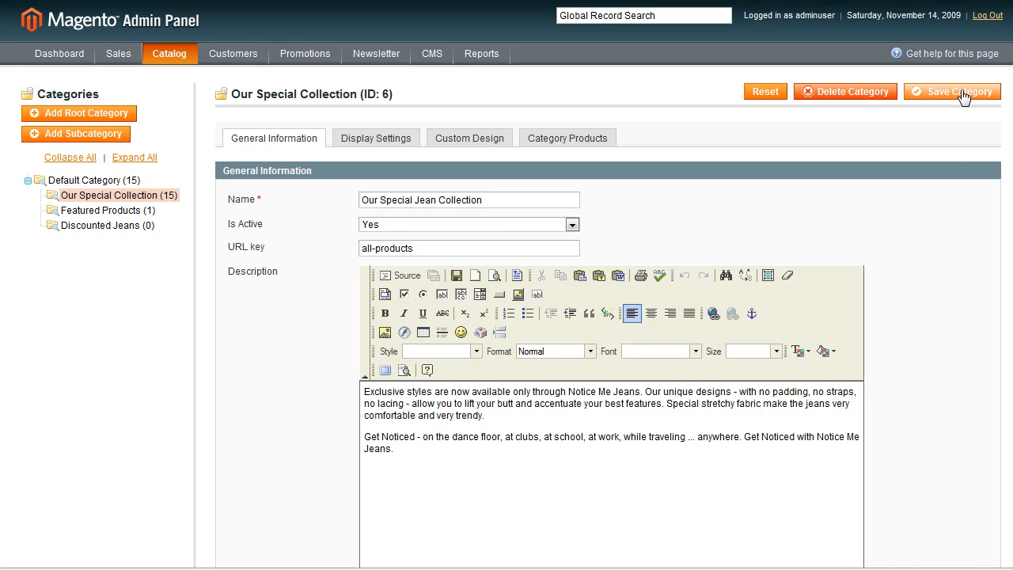
Save the renamed Our Special Jean Collection category
click(952, 91)
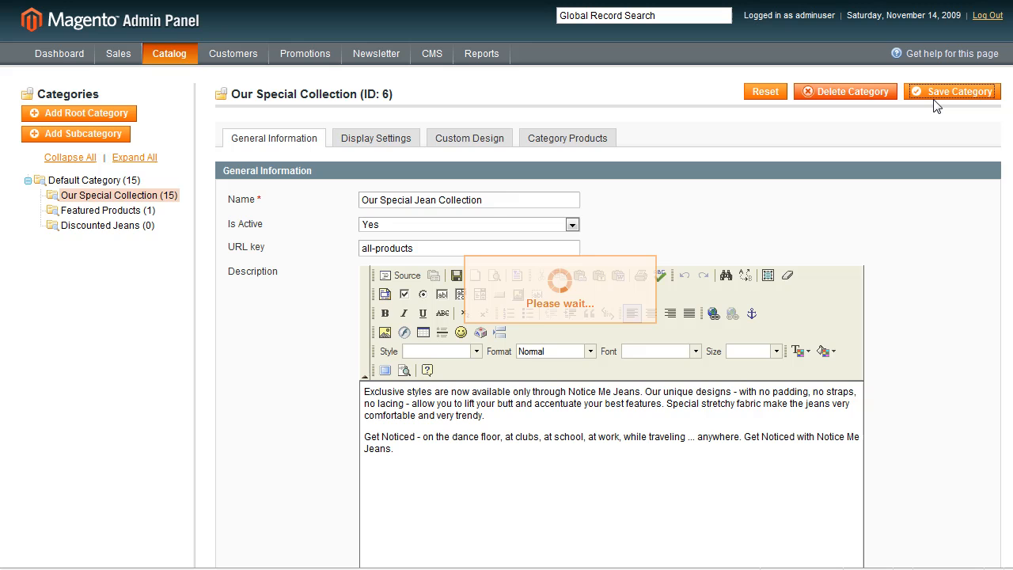
click(951, 91)
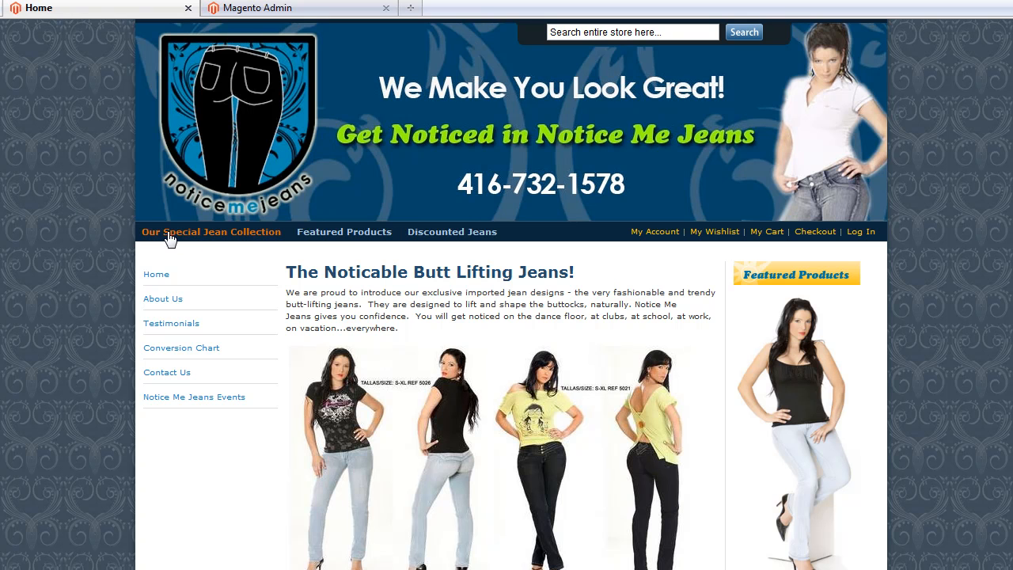
Open Our Special Jean Collection from the storefront's top navigation
click(211, 232)
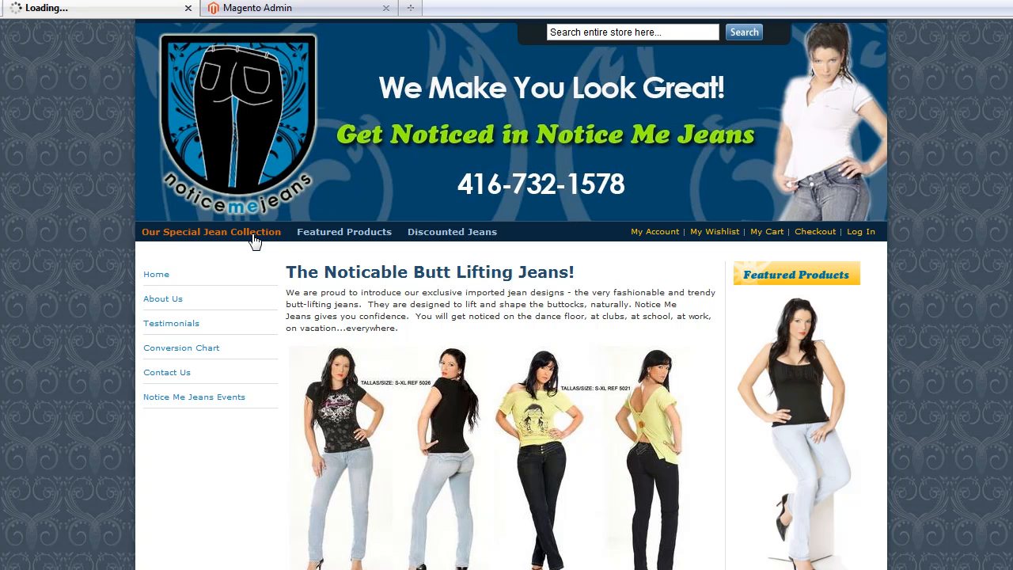
click(210, 231)
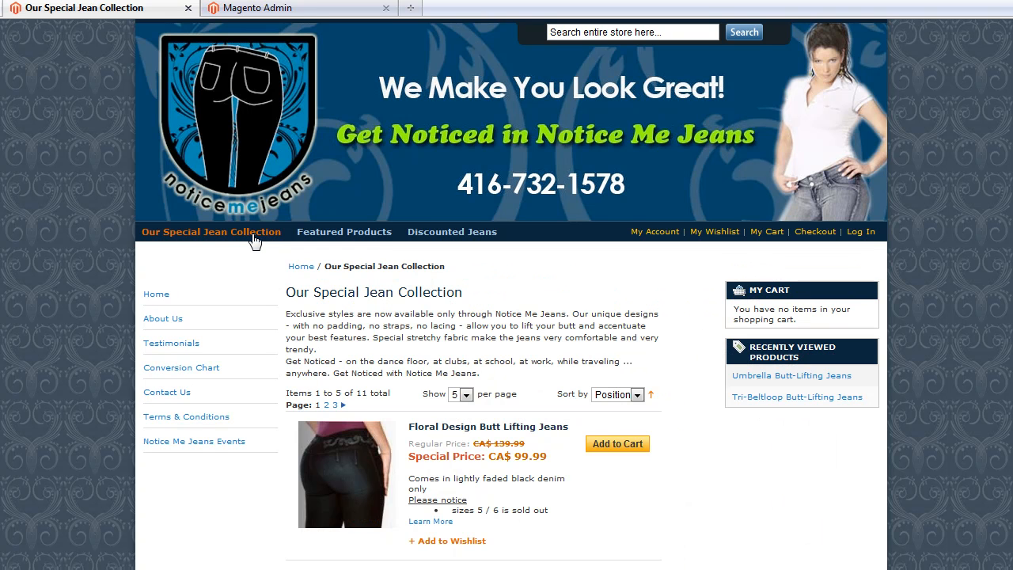